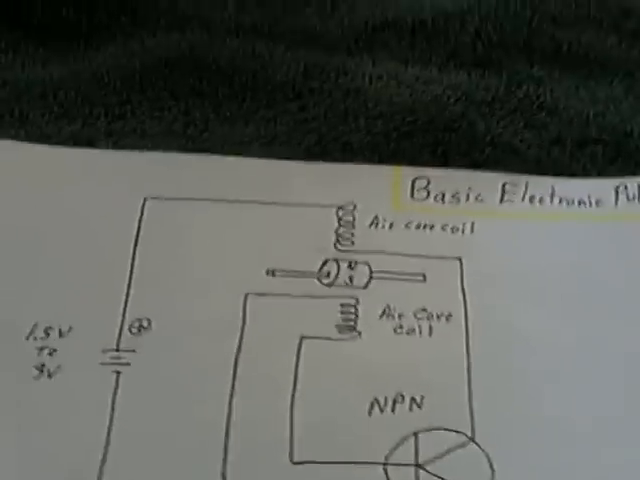
{"action": "scroll", "scroll_direction": "down", "scroll_amount": 3}
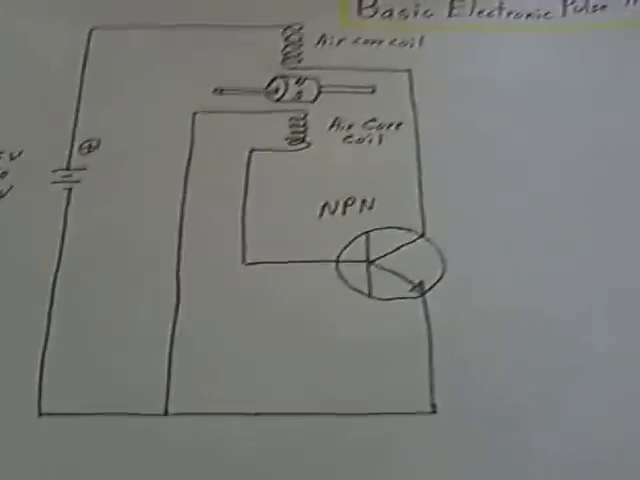